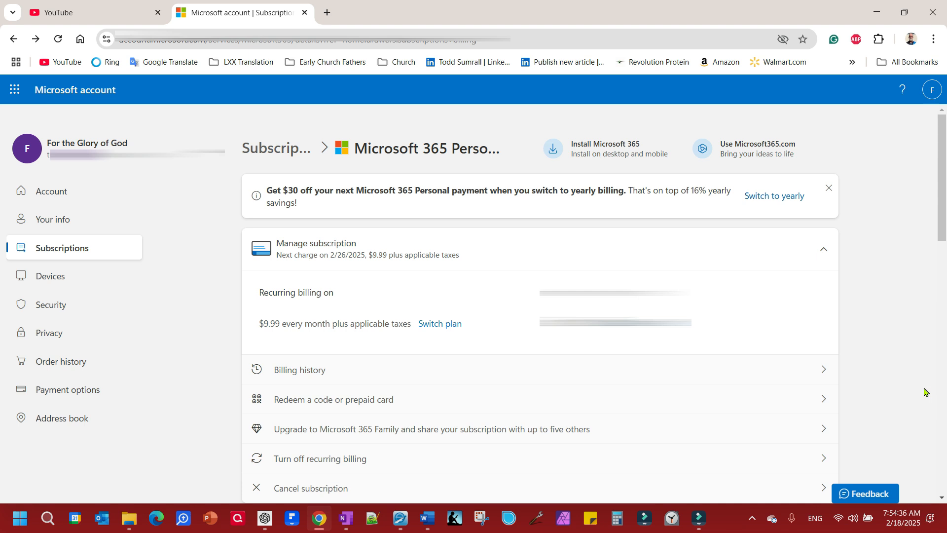
{"action": "mouse_move", "coordinate": [732, 522]}
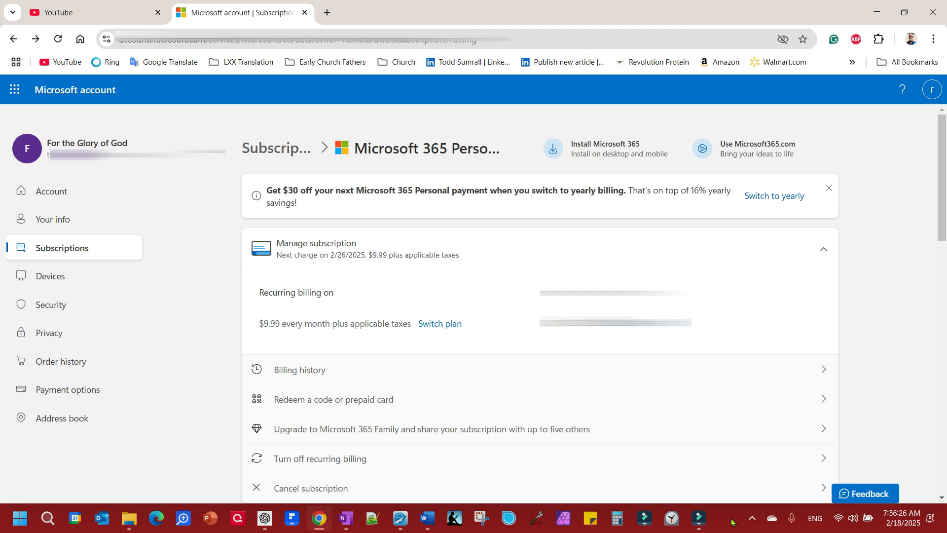
{"action": "mouse_move", "coordinate": [623, 380]}
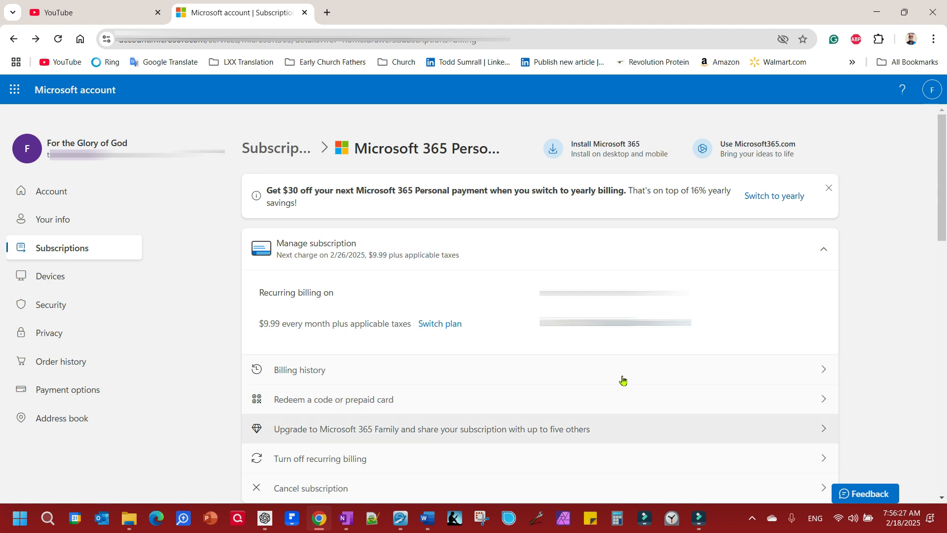
{"action": "mouse_move", "coordinate": [724, 178]}
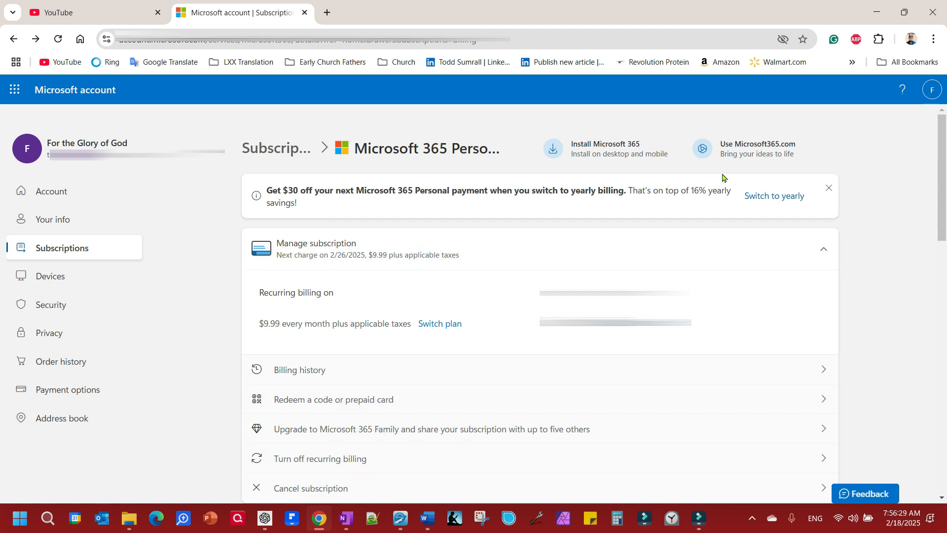
{"action": "mouse_move", "coordinate": [445, 310]}
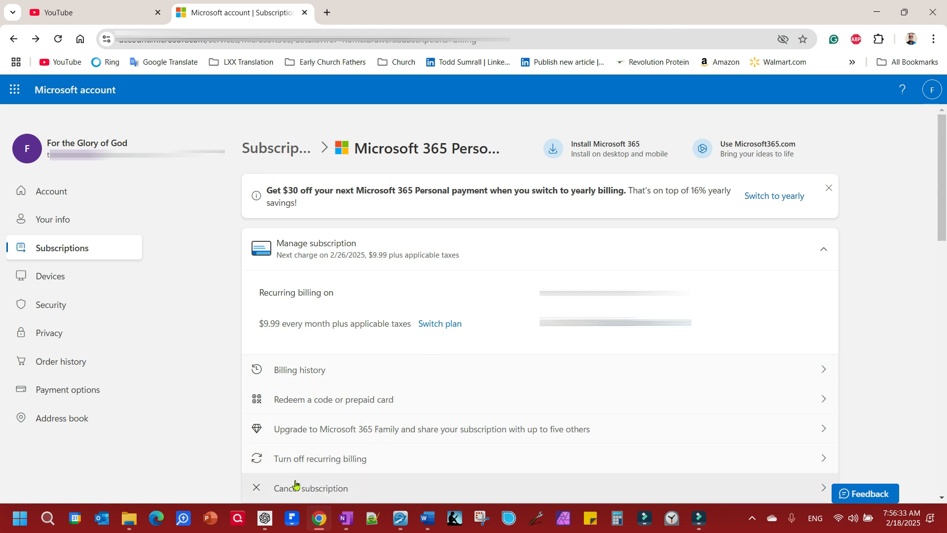
{"action": "mouse_move", "coordinate": [67, 247]}
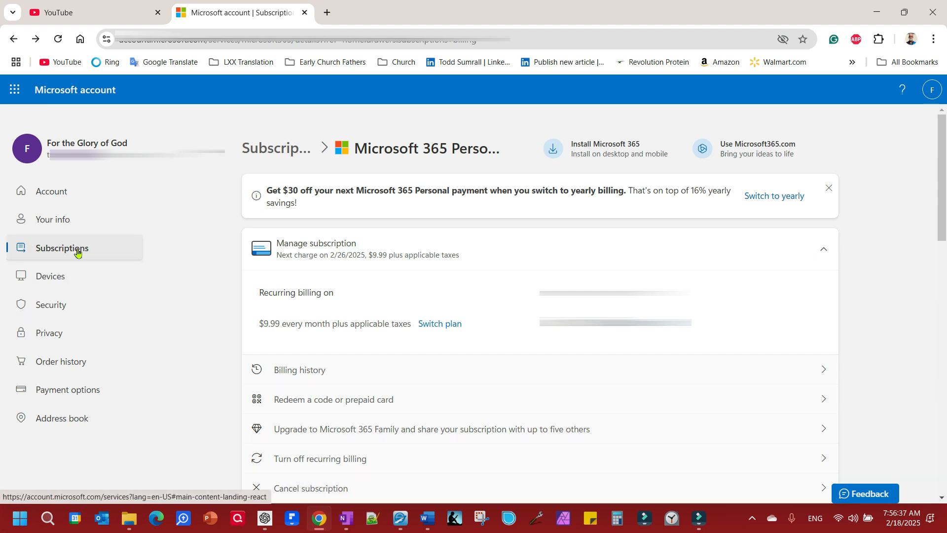
{"action": "mouse_move", "coordinate": [328, 429]}
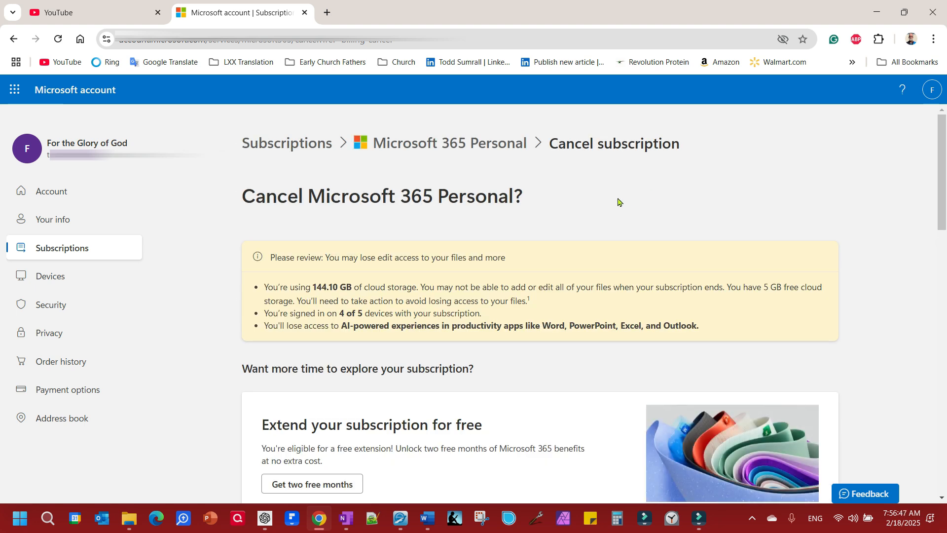
- Scroll down to the plan choices: Personal $9.99, Personal Classic $6.99, Basic $1.99
{"action": "scroll", "scroll_direction": "down", "scroll_amount": 3}
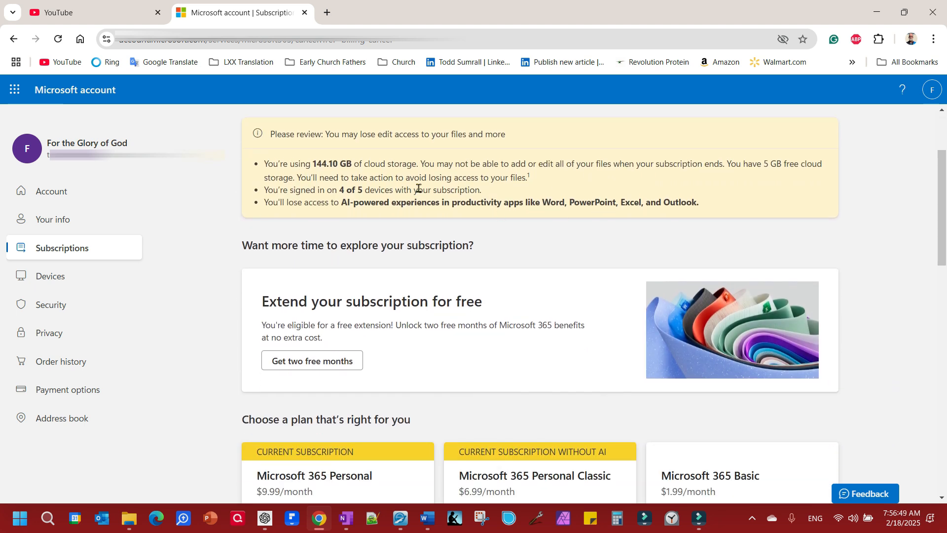
{"action": "scroll", "scroll_direction": "down", "scroll_amount": 3}
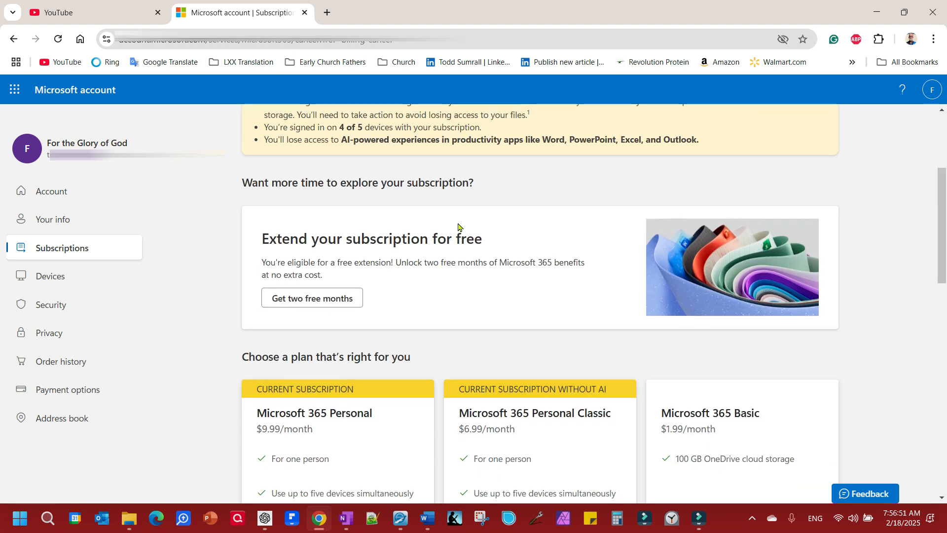
{"action": "scroll", "scroll_direction": "down", "scroll_amount": 3}
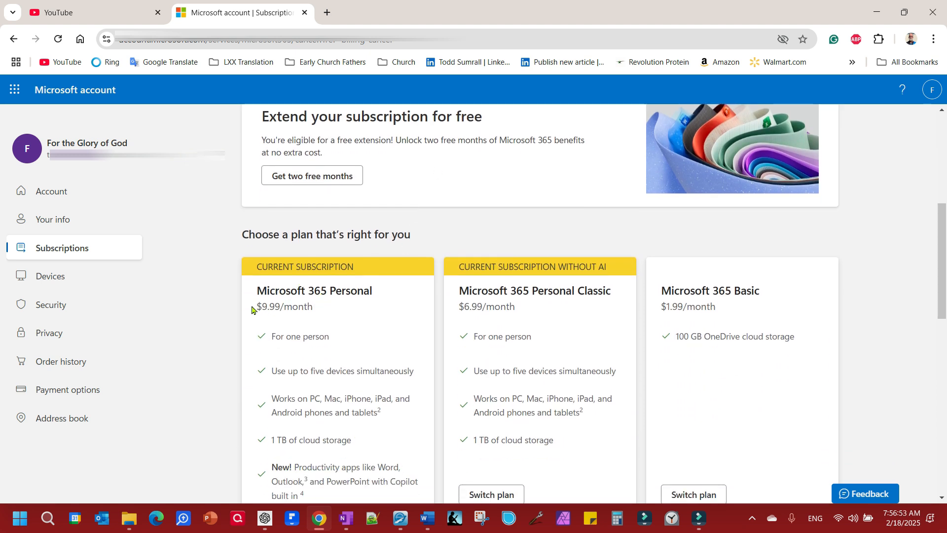
{"action": "mouse_move", "coordinate": [456, 298]}
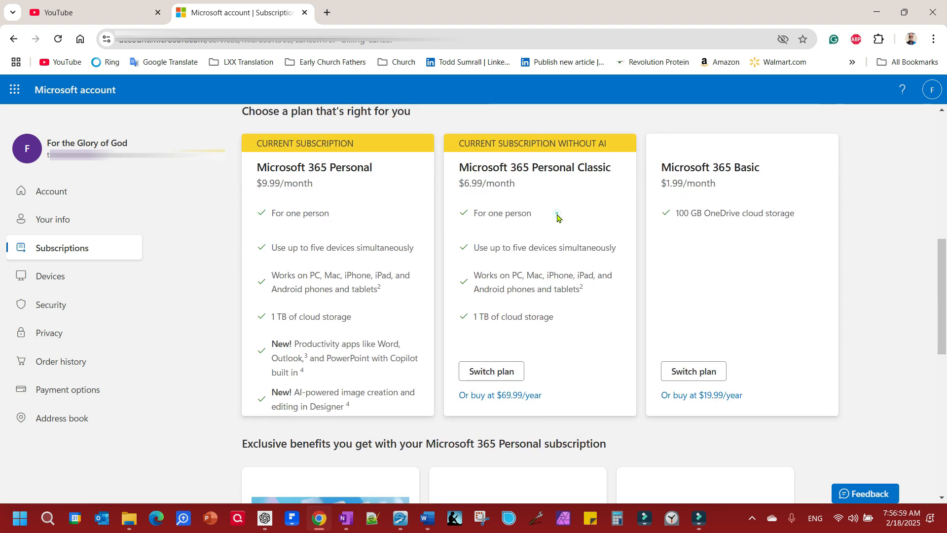
{"action": "mouse_move", "coordinate": [491, 371]}
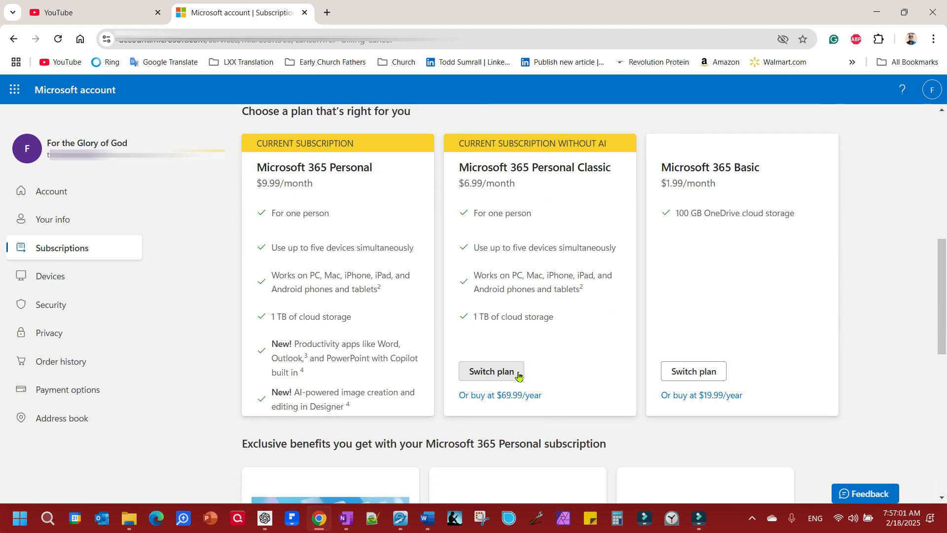
{"action": "mouse_move", "coordinate": [489, 386]}
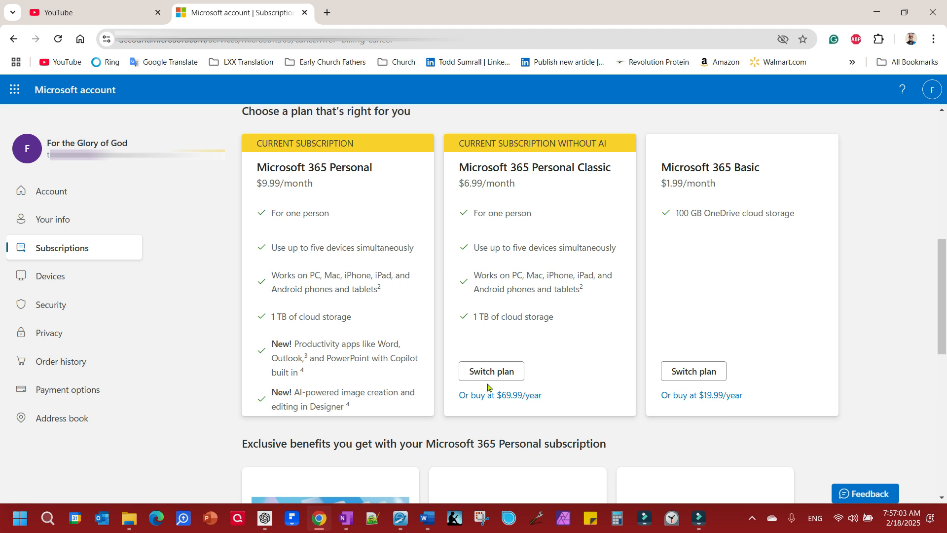
- Switch to Microsoft 365 Personal Classic at $6.99/month, buy it, and return to the subscription
{"action": "left_click", "coordinate": [491, 371]}
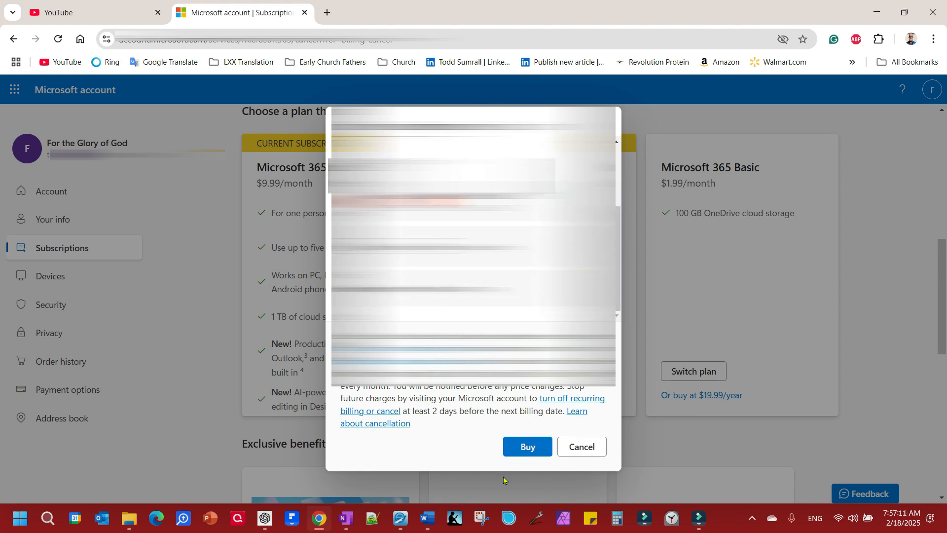
{"action": "mouse_move", "coordinate": [527, 446]}
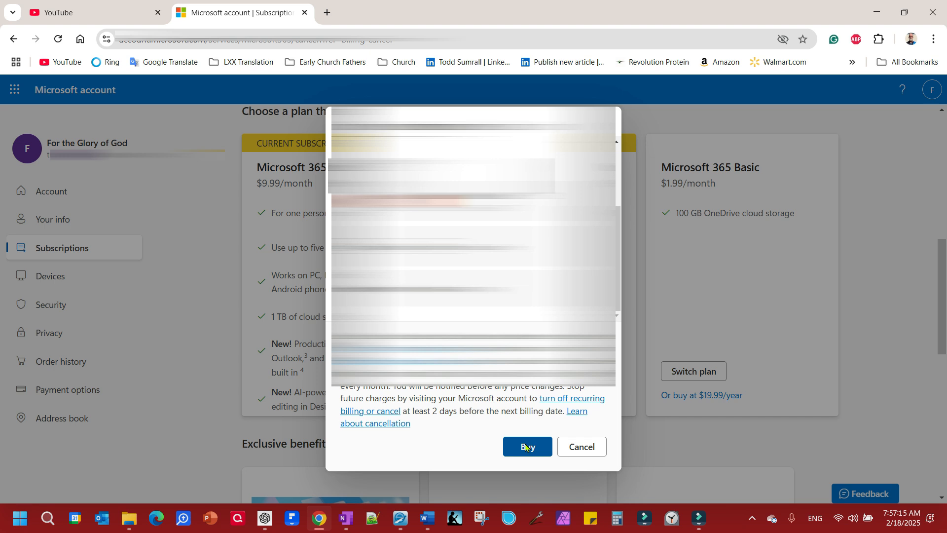
{"action": "left_click", "coordinate": [526, 447]}
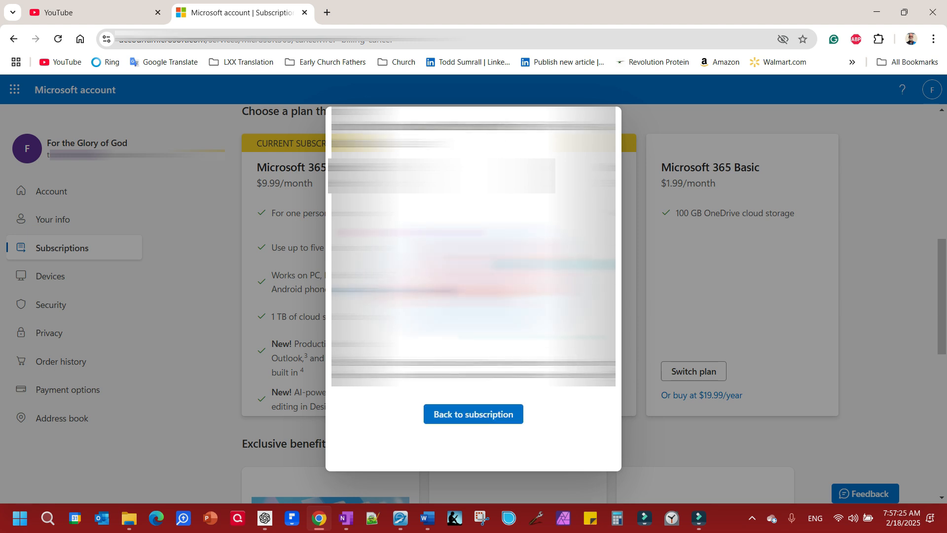
{"action": "left_click", "coordinate": [473, 413]}
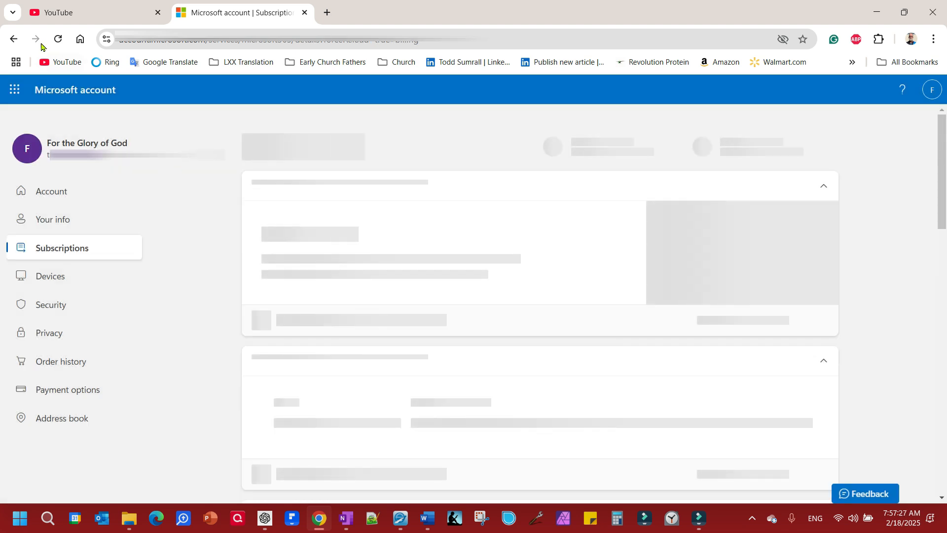
- Go back to the Cancel Microsoft 365 Personal page, then bring OneNote forward
{"action": "left_click", "coordinate": [14, 38]}
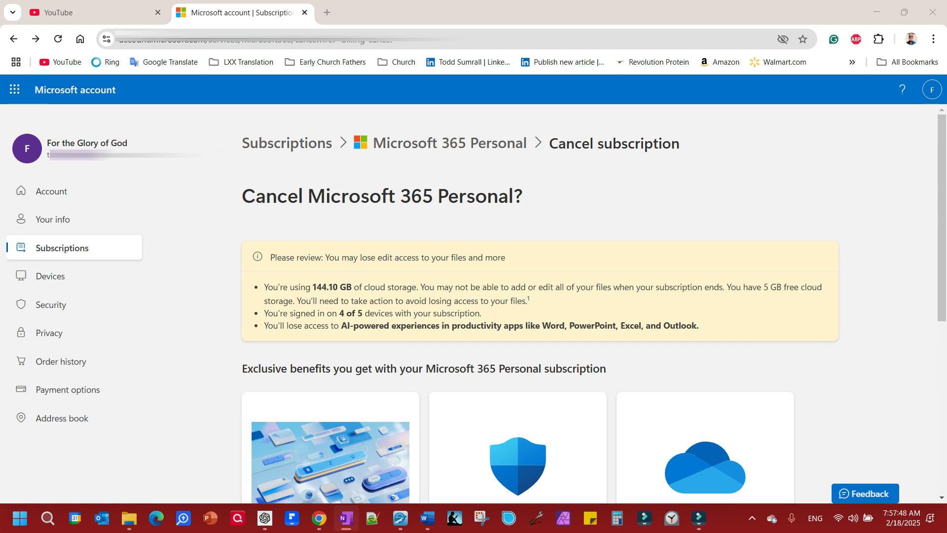
{"action": "left_click", "coordinate": [345, 518]}
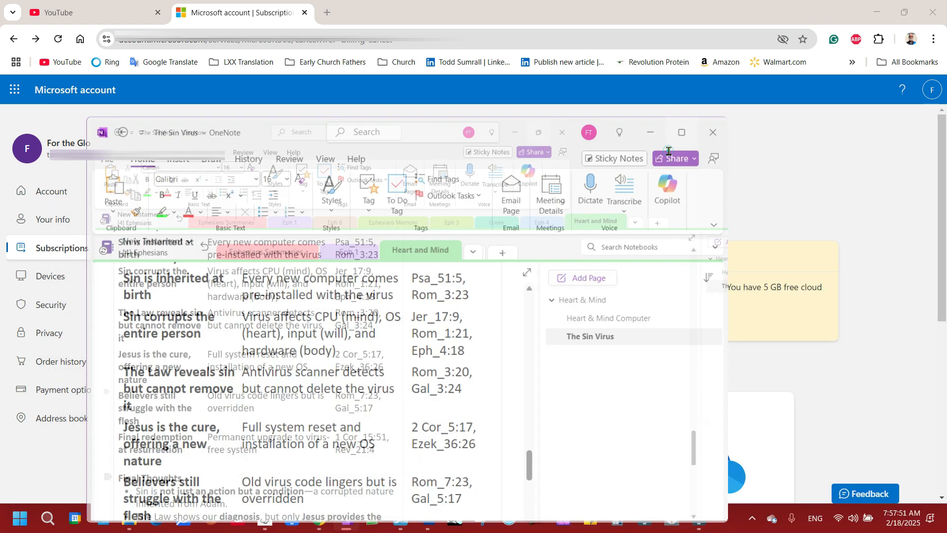
- Open the Copilot pane beside OneNote's The Sin Virus page
{"action": "left_click", "coordinate": [681, 132]}
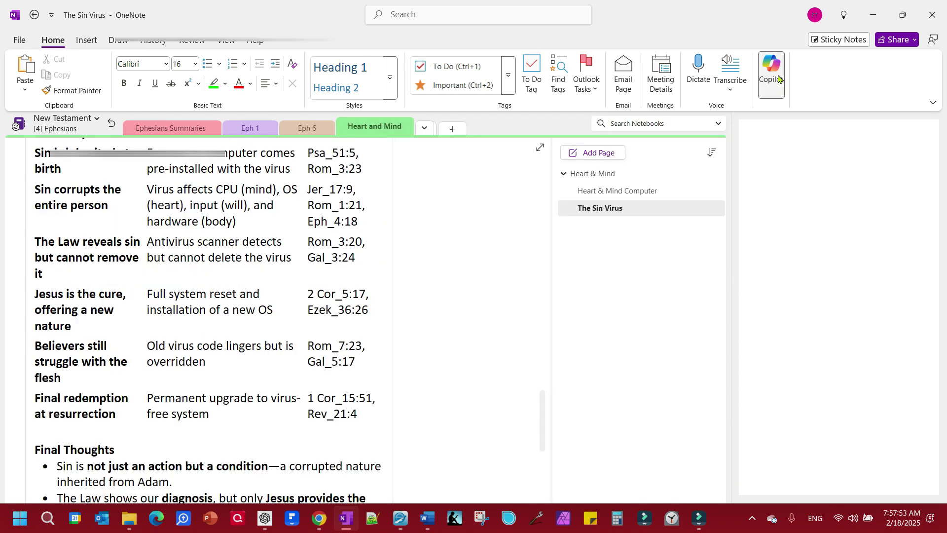
{"action": "mouse_move", "coordinate": [799, 150]}
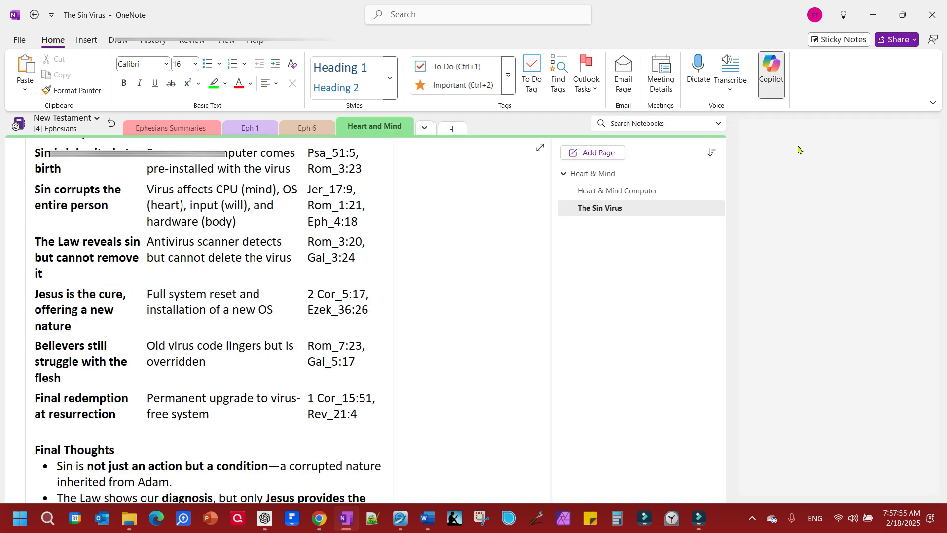
{"action": "left_click", "coordinate": [770, 73]}
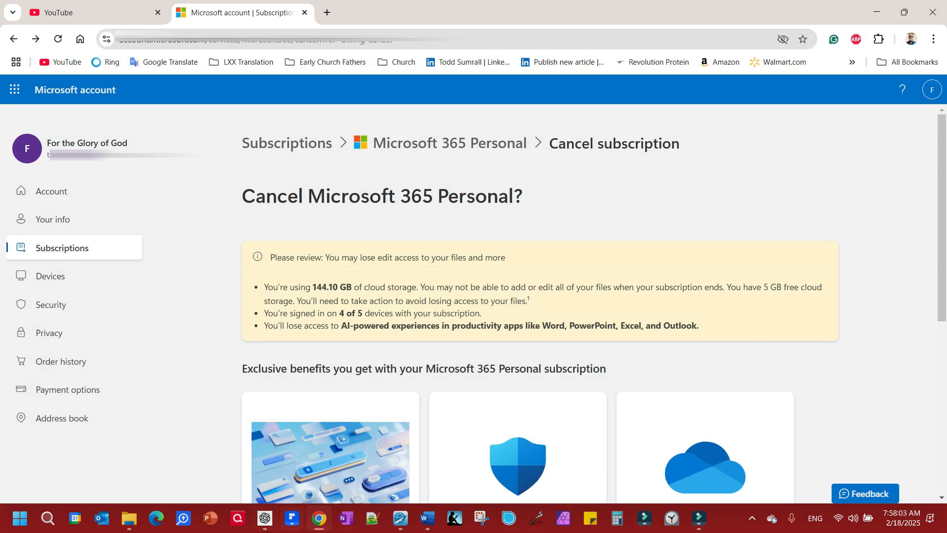
{"action": "mouse_move", "coordinate": [103, 519]}
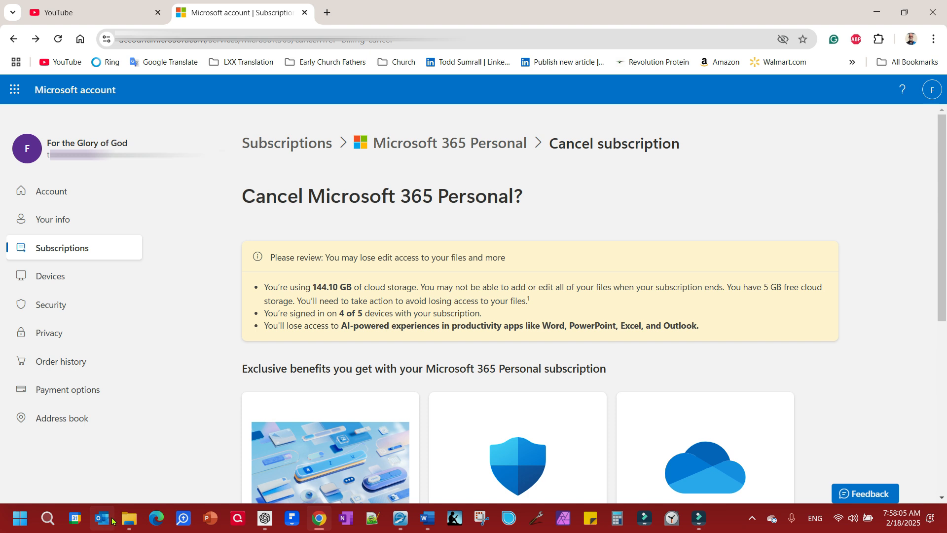